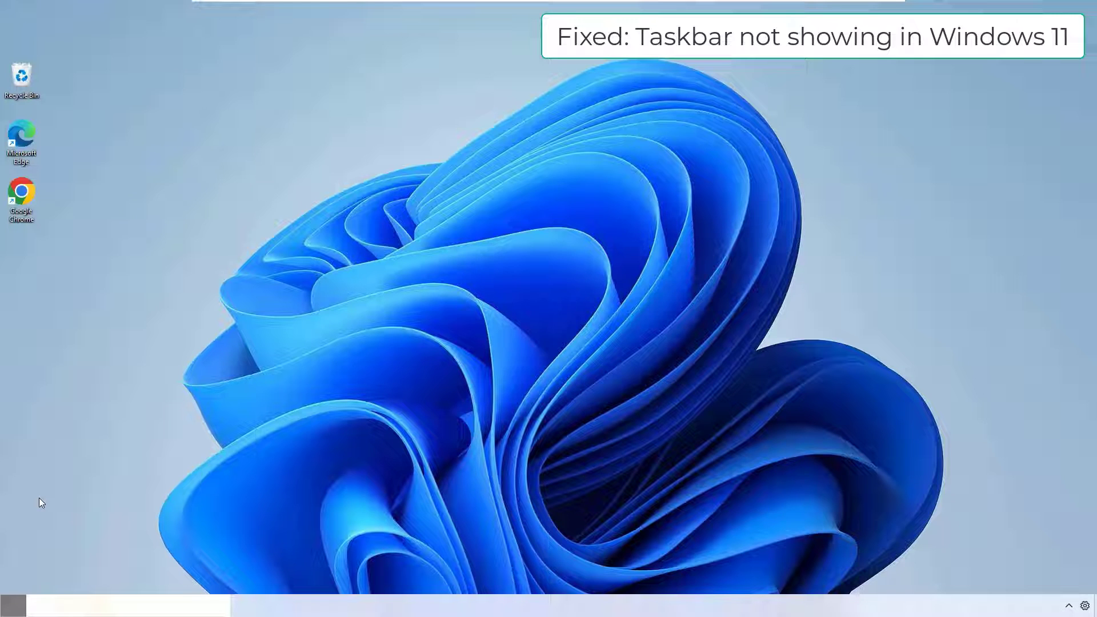
{"action": "mouse_move", "coordinate": [482, 288]}
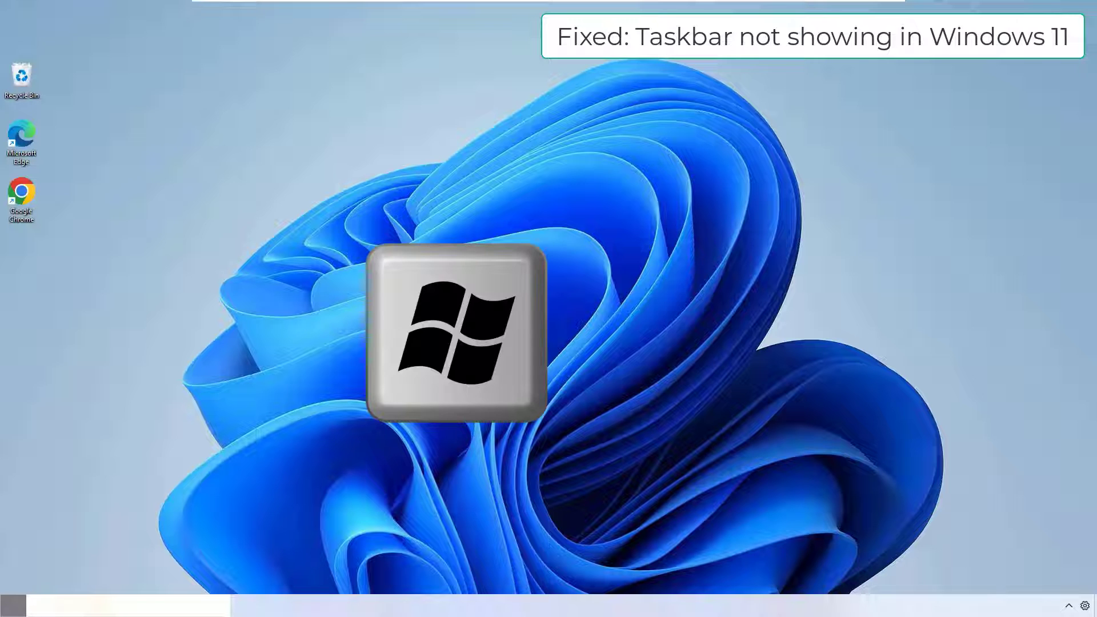
Step: Launch regedit from the Run box so the UAC permission prompt appears
{"action": "key", "text": "Win+r"}
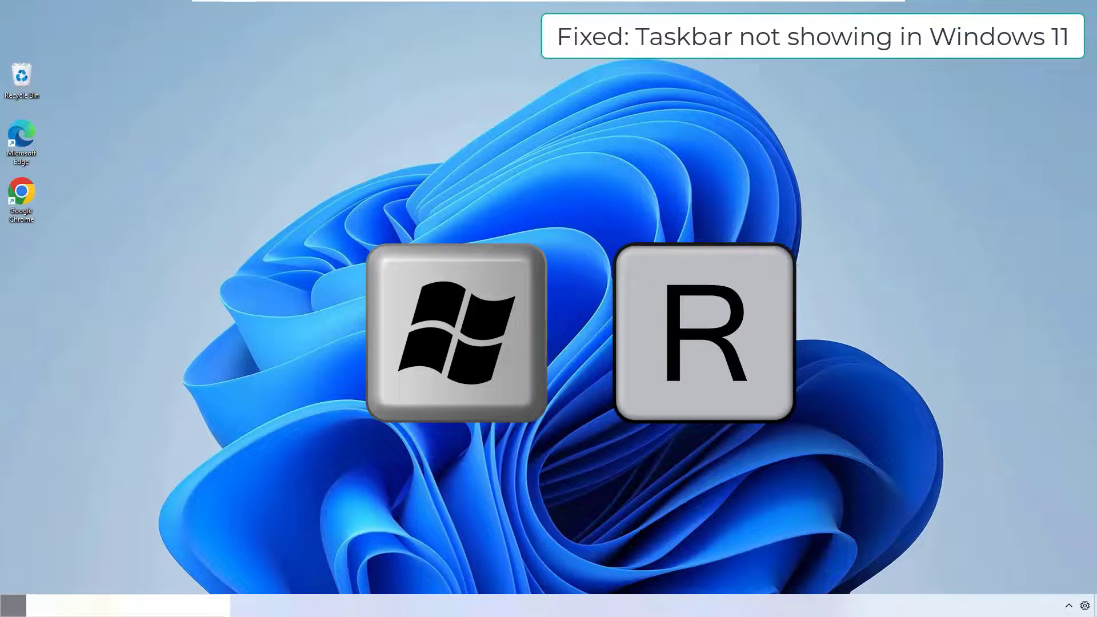
{"action": "key", "text": "Win+r"}
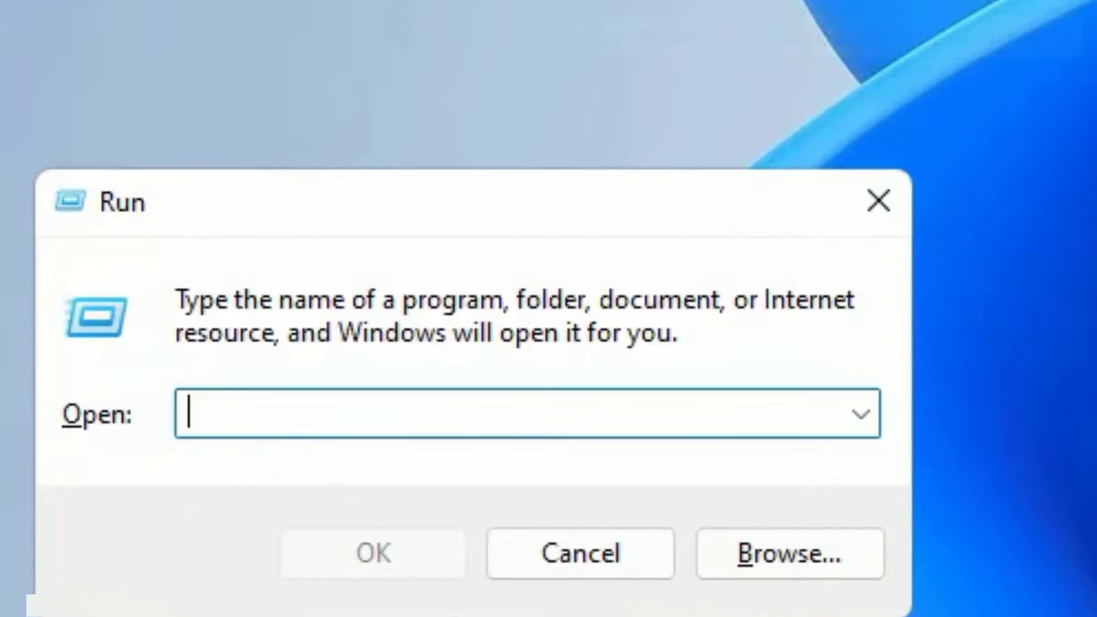
{"action": "type", "text": "rege"}
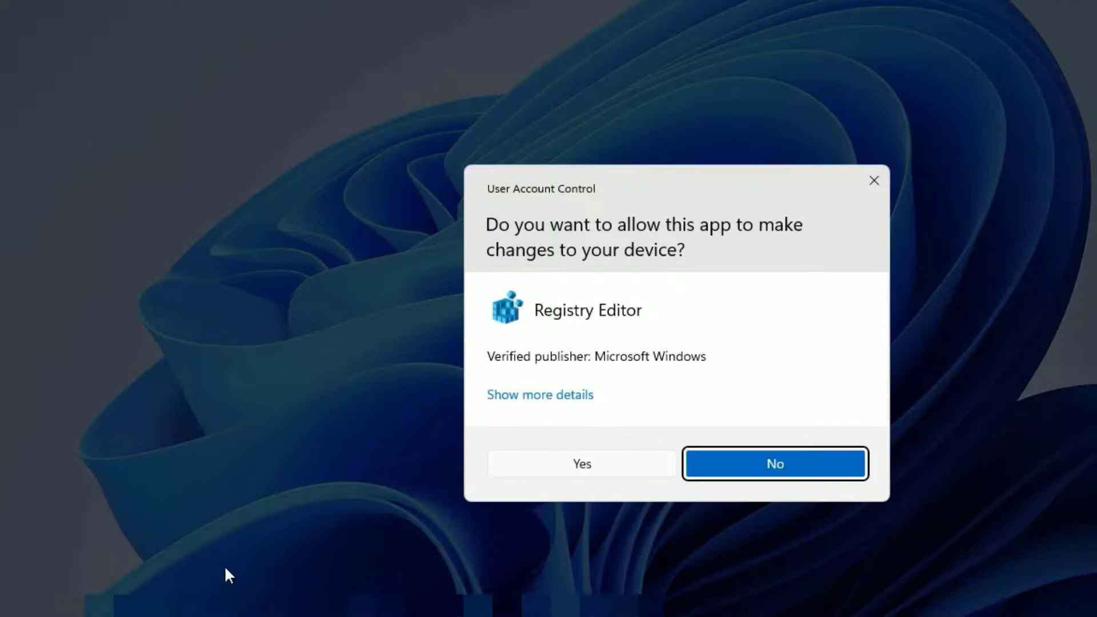
Step: Allow the UAC prompt and navigate to HKLM\SOFTWARE\Microsoft\Windows\CurrentVersion\Shell\Update\Packages
{"action": "left_click", "coordinate": [580, 463]}
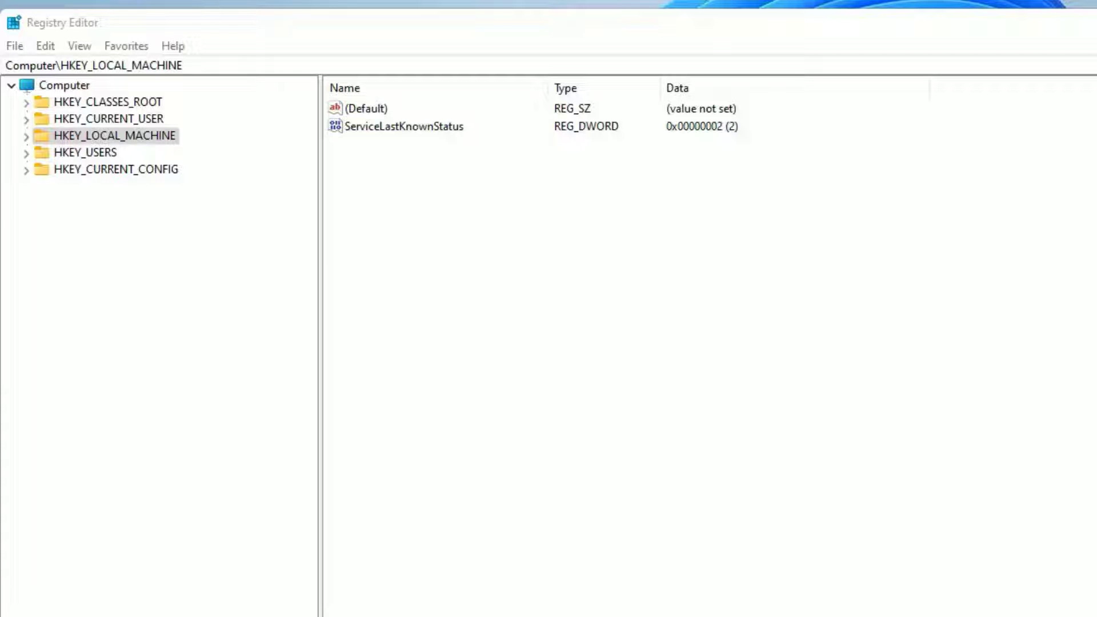
{"action": "mouse_move", "coordinate": [297, 329]}
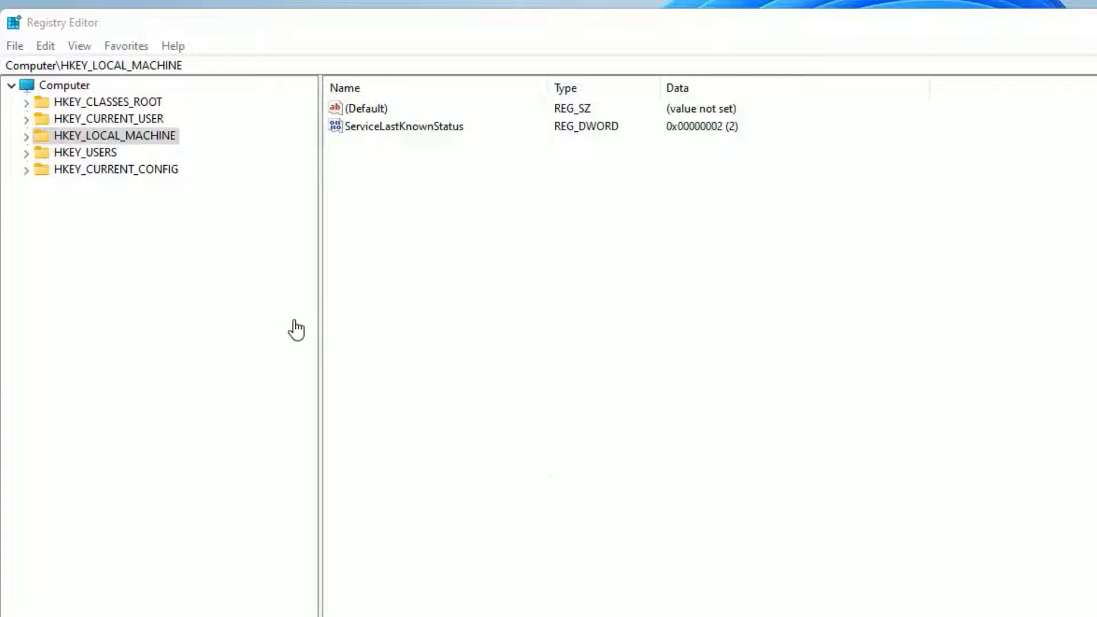
{"action": "mouse_move", "coordinate": [297, 328]}
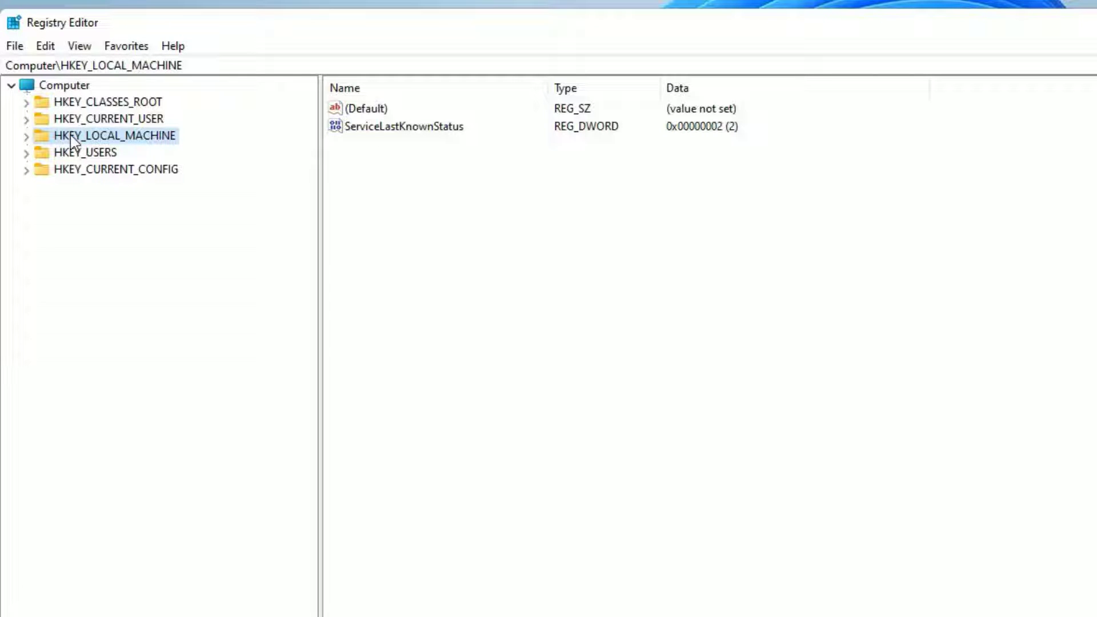
{"action": "left_click", "coordinate": [26, 134]}
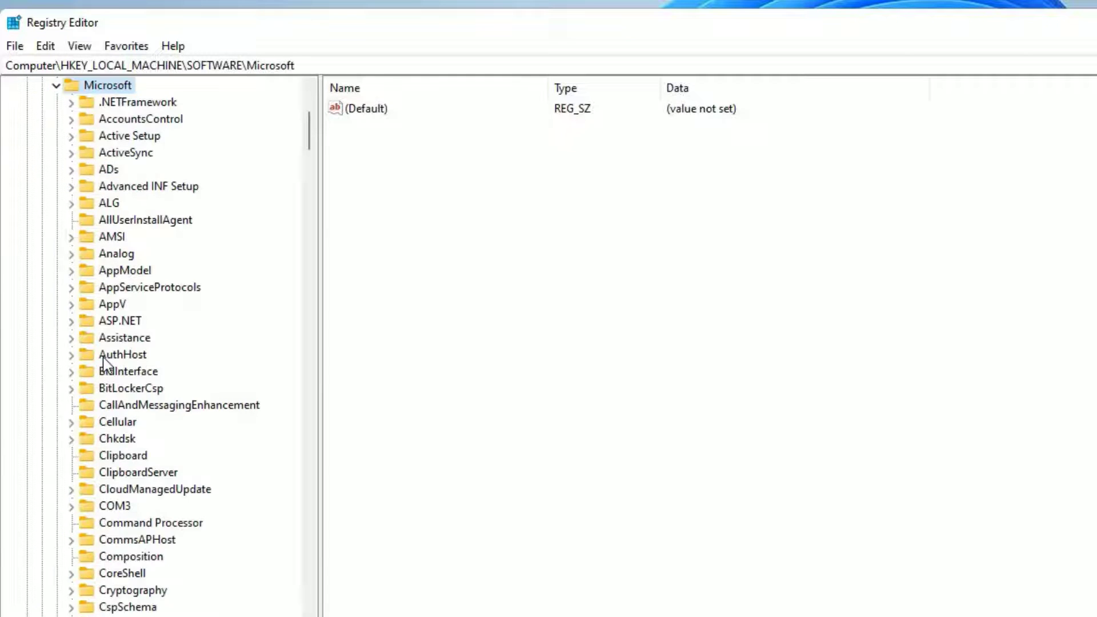
{"action": "scroll", "scroll_direction": "down", "scroll_amount": 3}
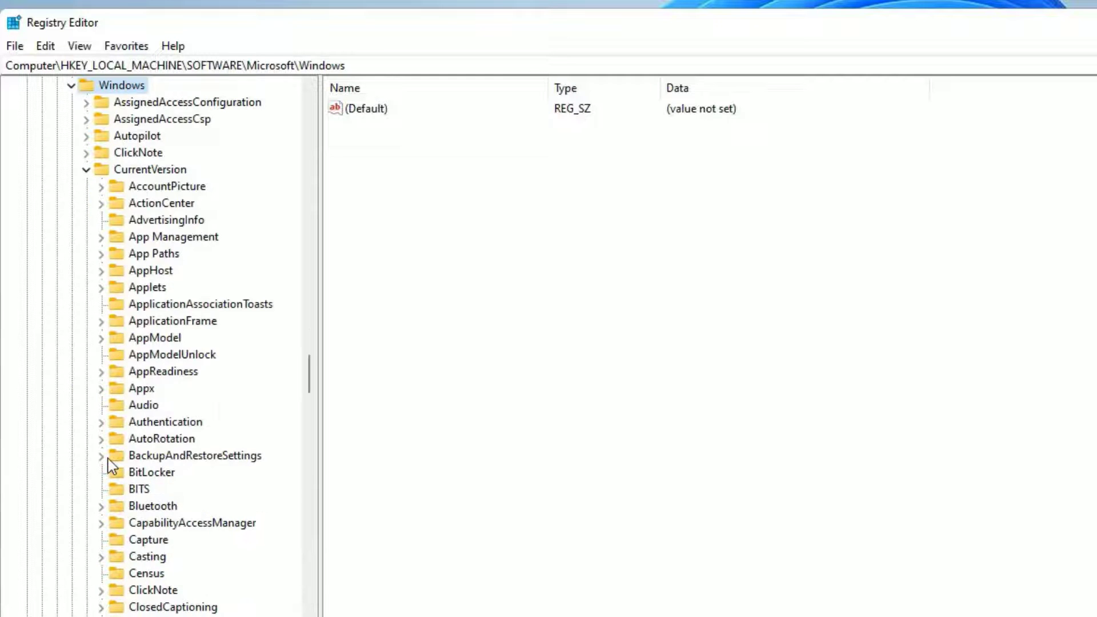
{"action": "left_click", "coordinate": [86, 169]}
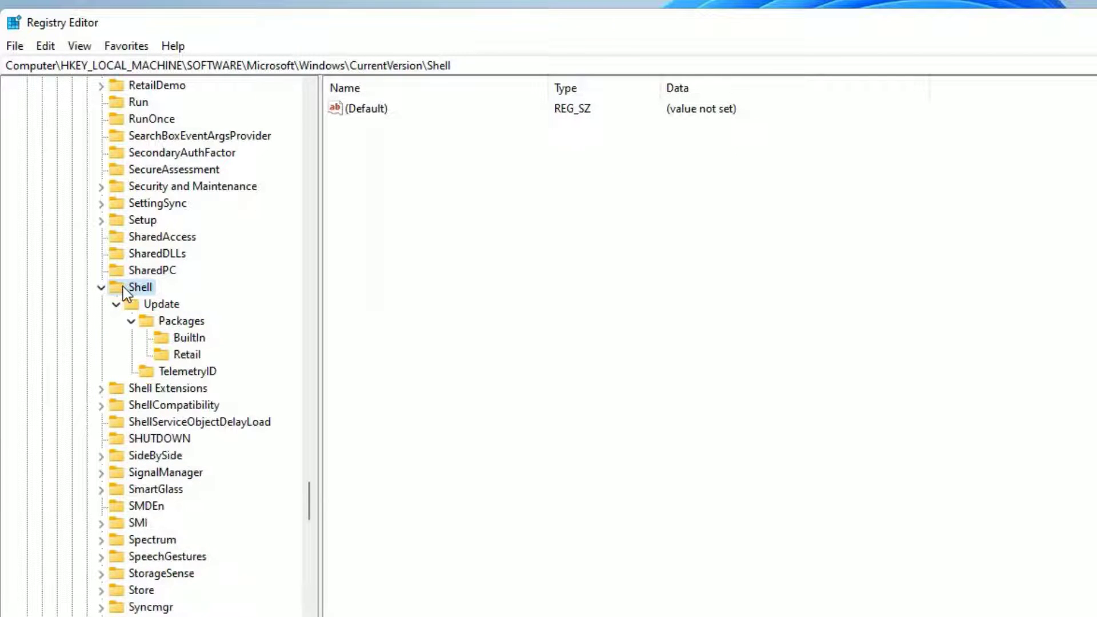
{"action": "left_click", "coordinate": [117, 304]}
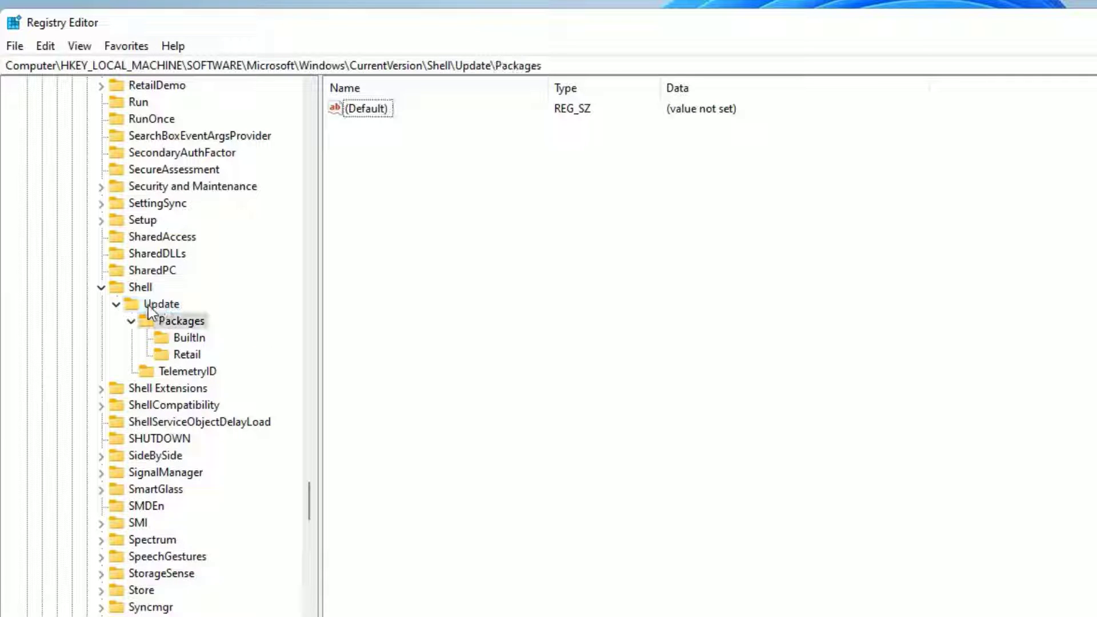
{"action": "left_click", "coordinate": [184, 320]}
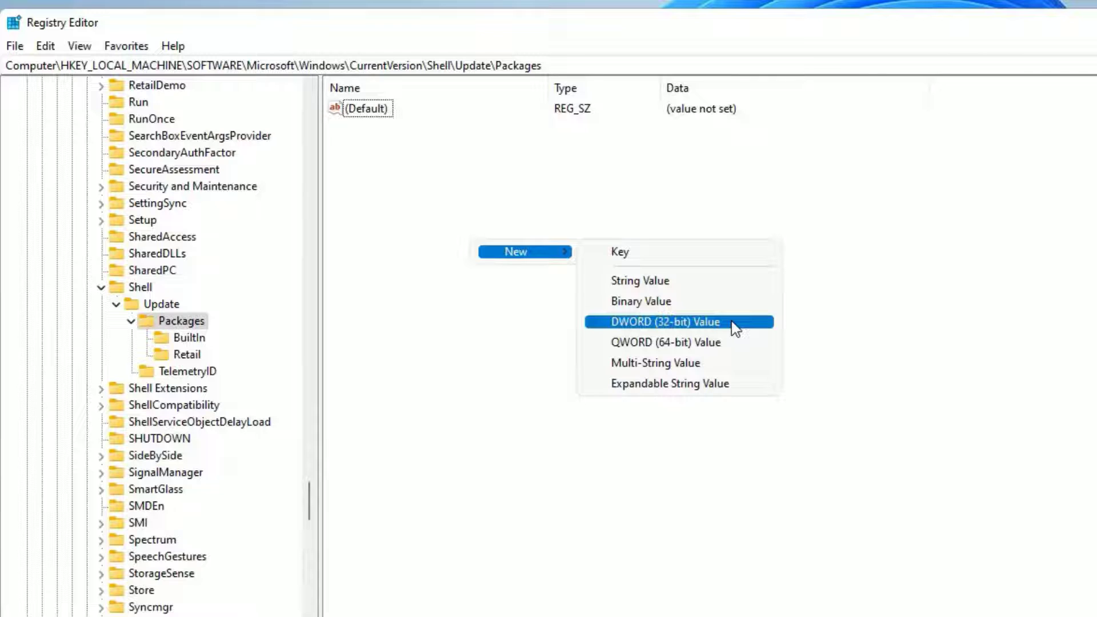
Step: Create a new DWORD (32-bit) value named UndockingDisabled in the Packages key
{"action": "left_click", "coordinate": [658, 323]}
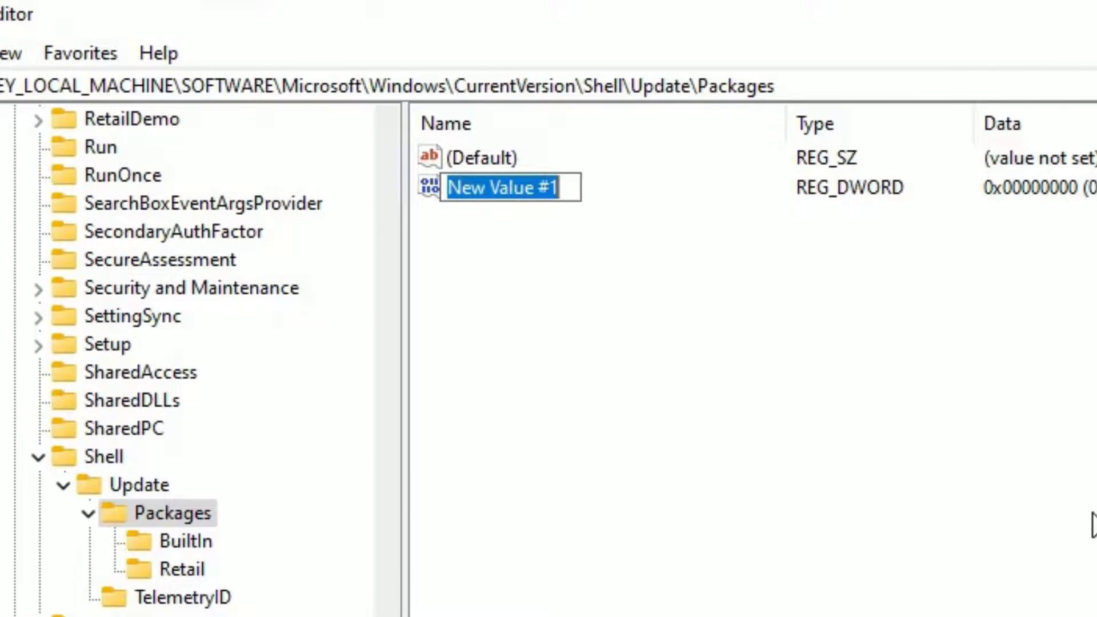
{"action": "type", "text": "UndockingDisabled"}
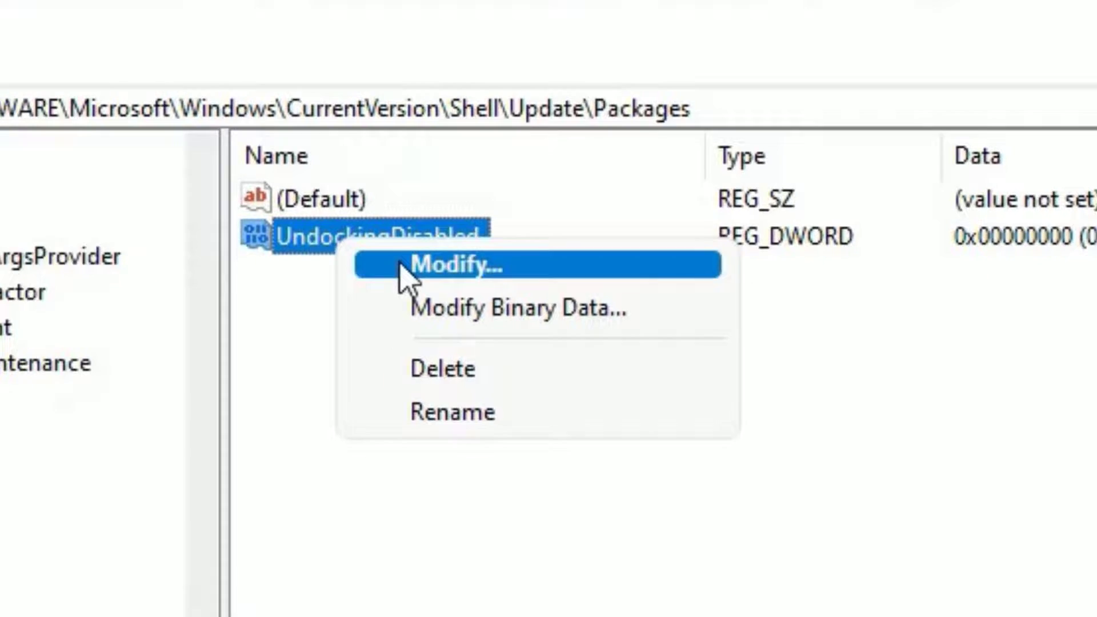
Step: Modify UndockingDisabled to have value data 1 and confirm
{"action": "left_click", "coordinate": [457, 265]}
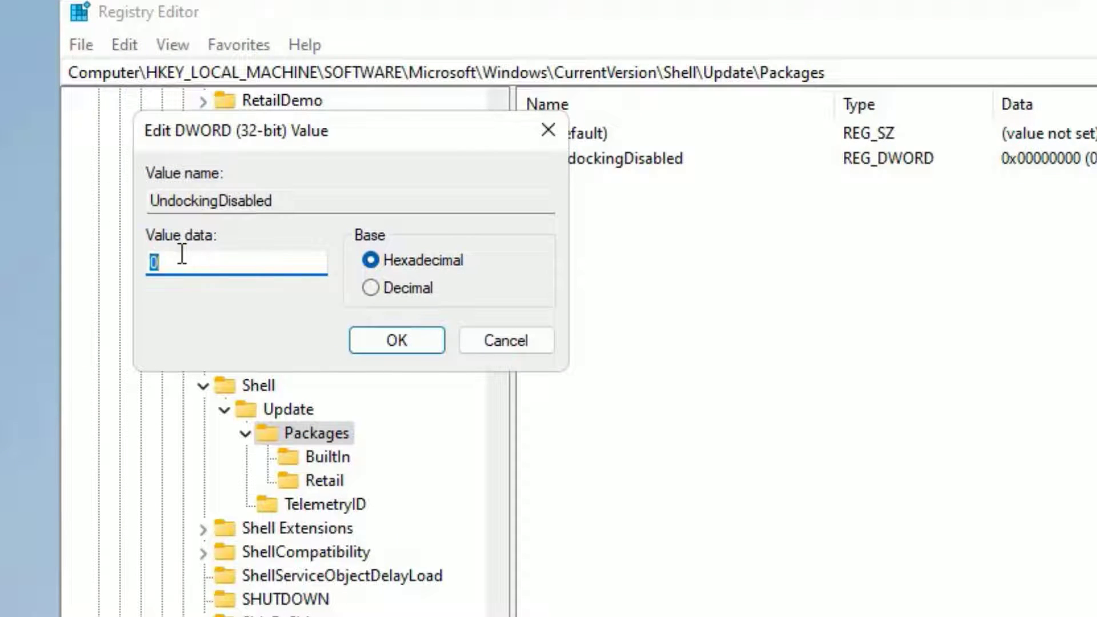
{"action": "type", "text": "1"}
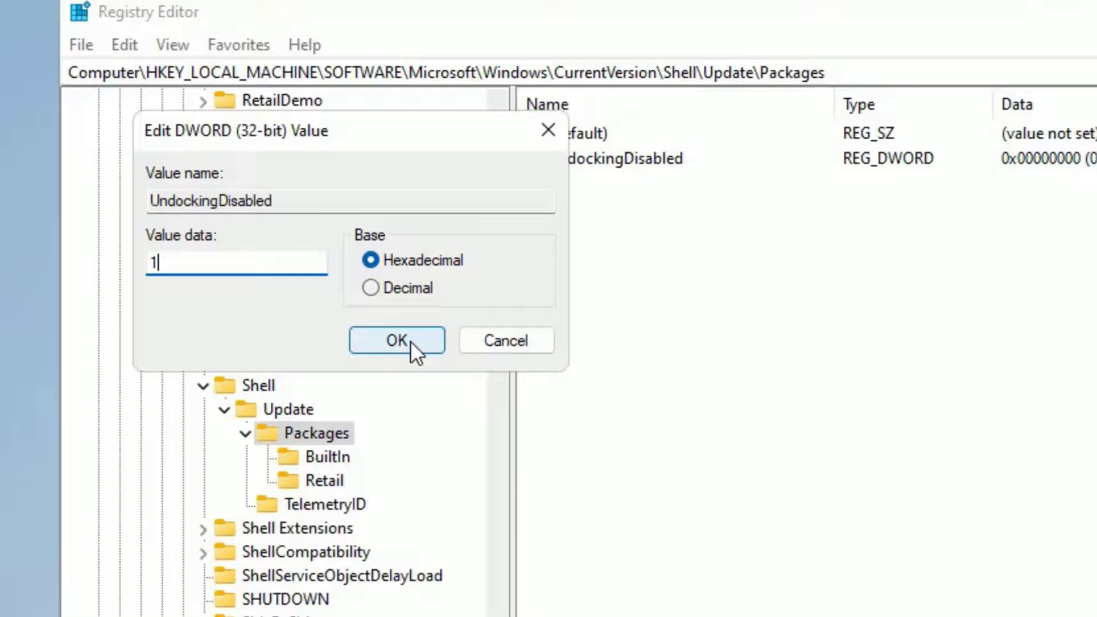
{"action": "left_click", "coordinate": [397, 340]}
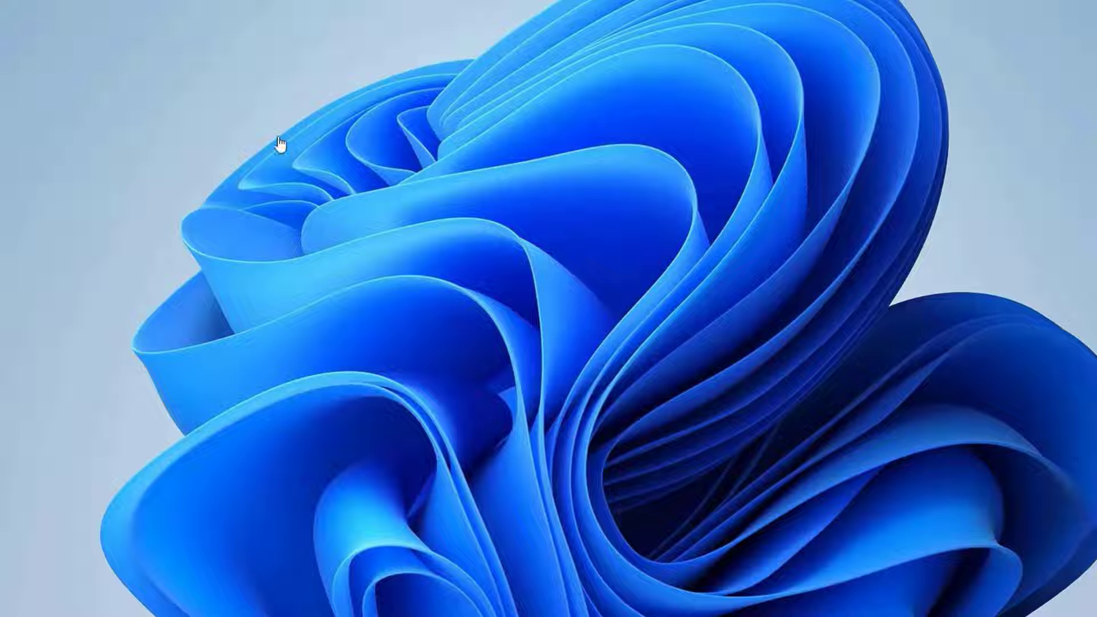
{"action": "key", "text": "ctrl+alt+delete"}
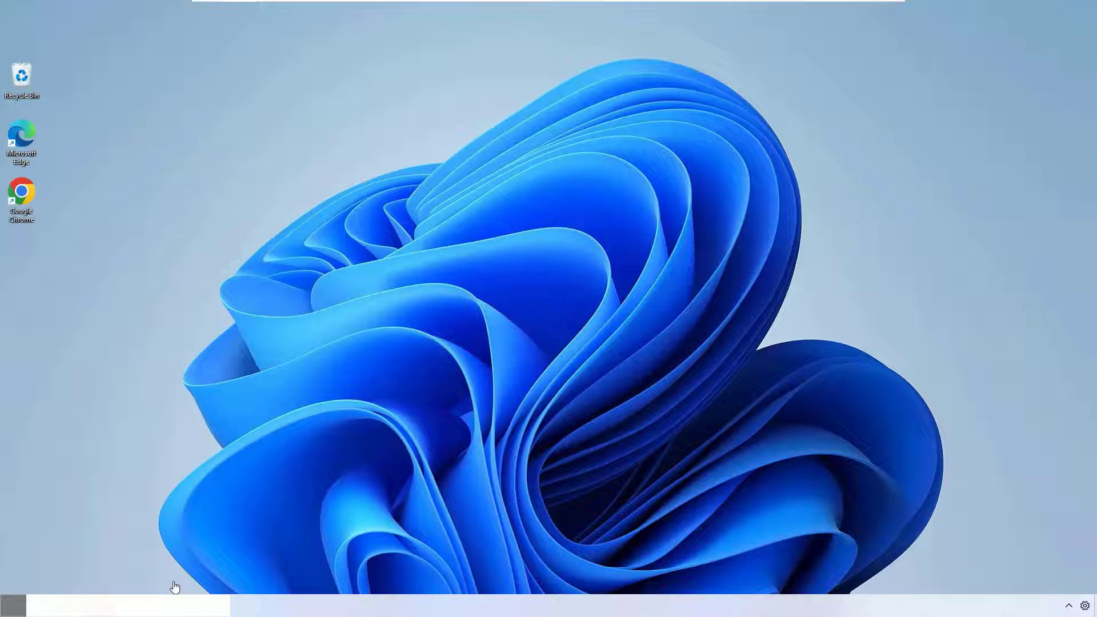
{"action": "mouse_move", "coordinate": [281, 439]}
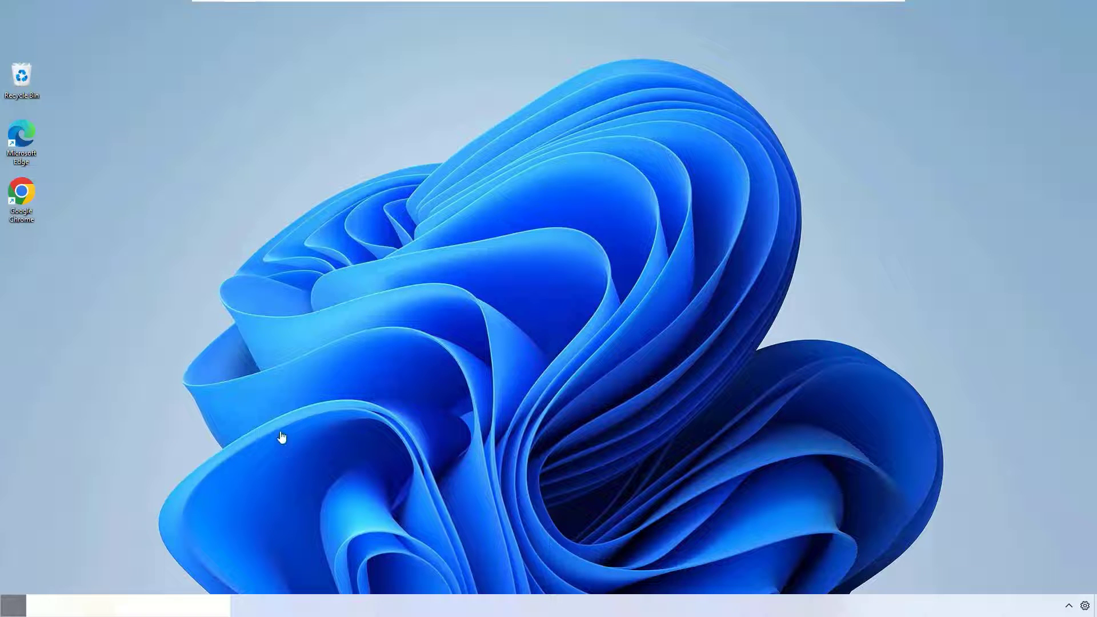
{"action": "mouse_move", "coordinate": [273, 347]}
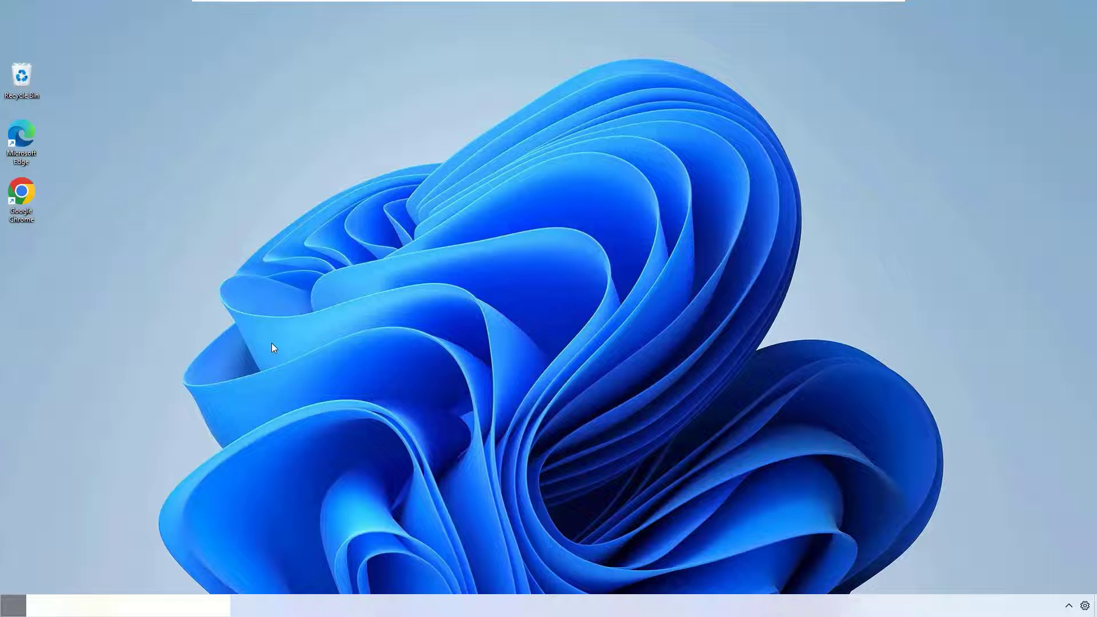
Step: Relaunch regedit from the Run box and allow the UAC prompt
{"action": "key", "text": "Win+r"}
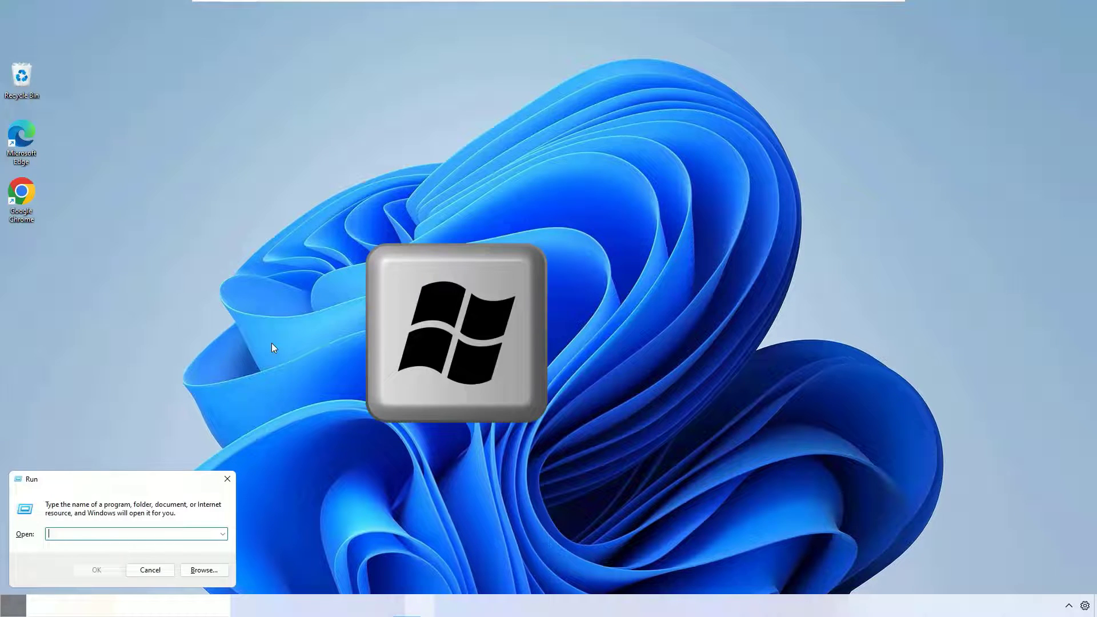
{"action": "type", "text": "re"}
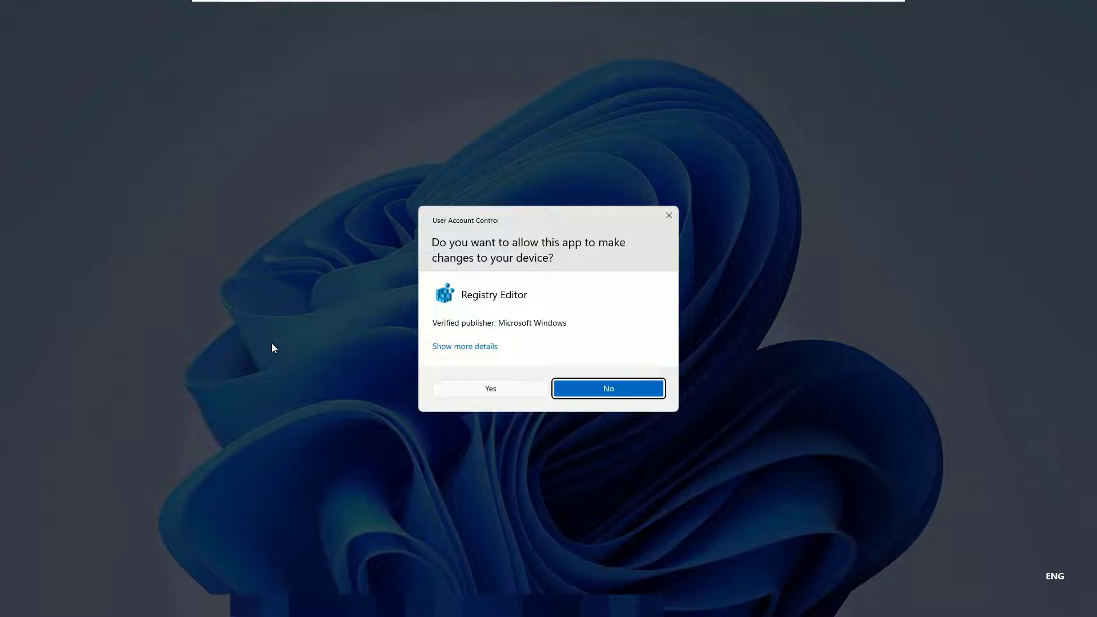
{"action": "left_click", "coordinate": [490, 388]}
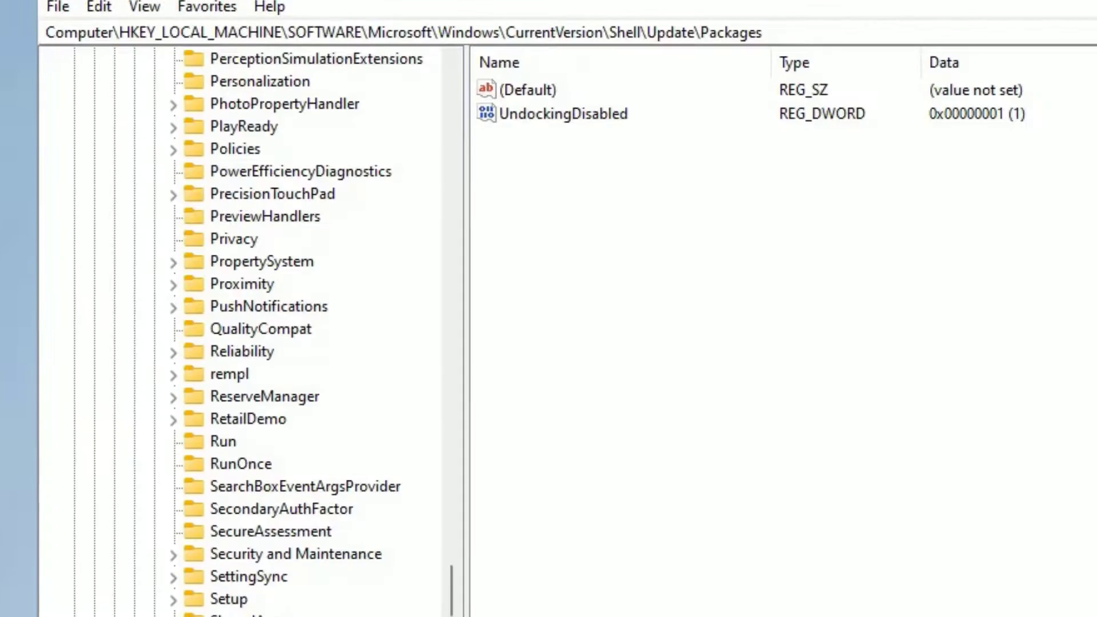
Step: Rename the UndockingDisabled value, appending ')))' to its name
{"action": "right_click", "coordinate": [564, 113]}
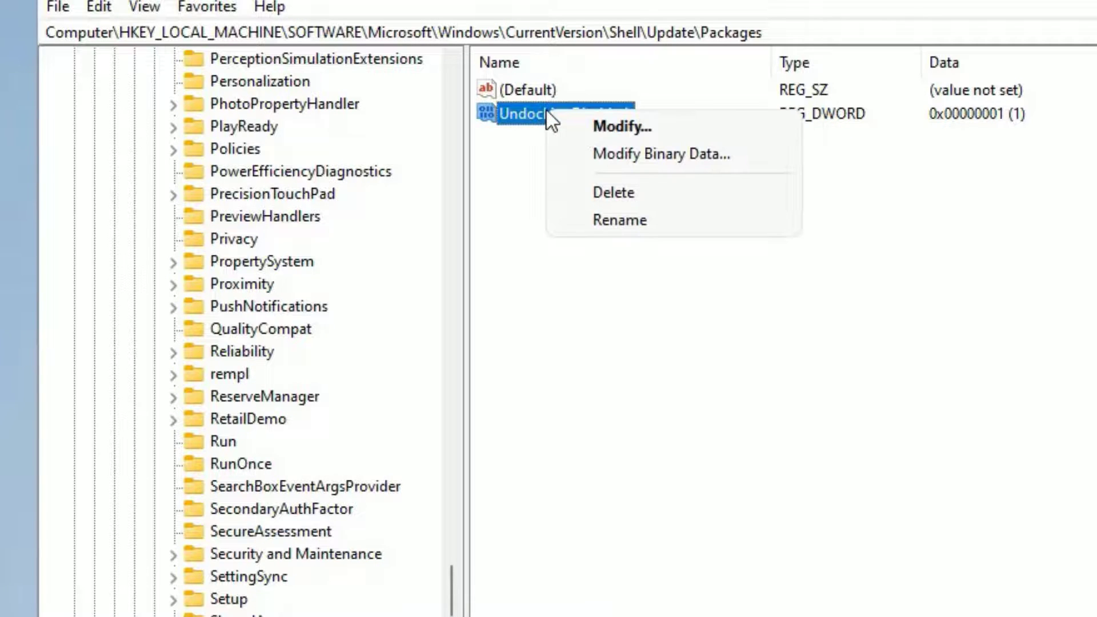
{"action": "left_click", "coordinate": [620, 220]}
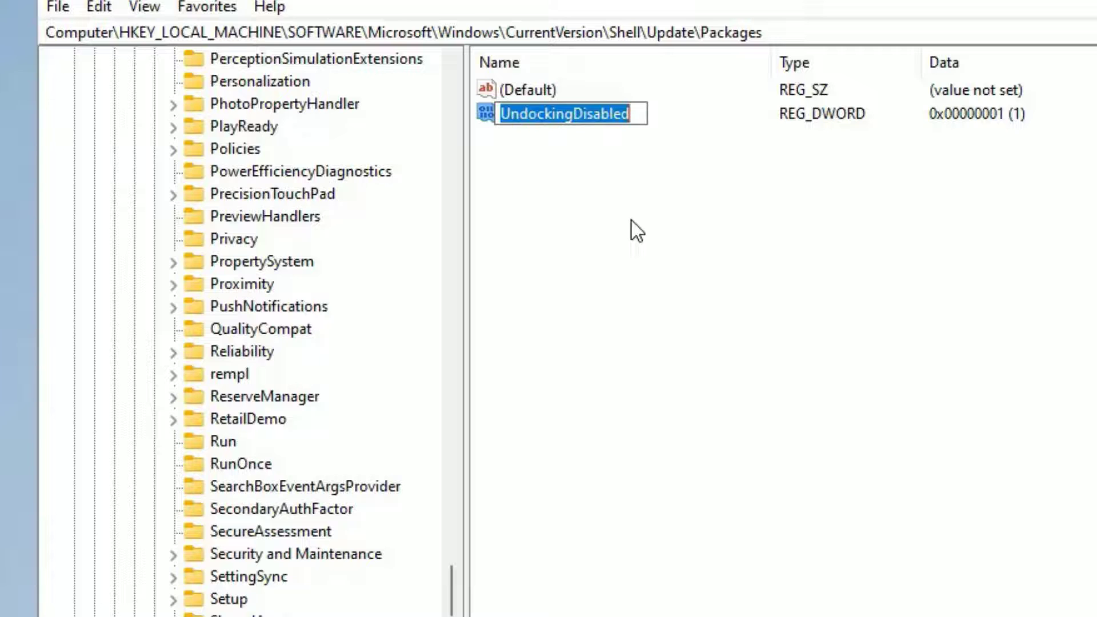
{"action": "type", "text": "))"}
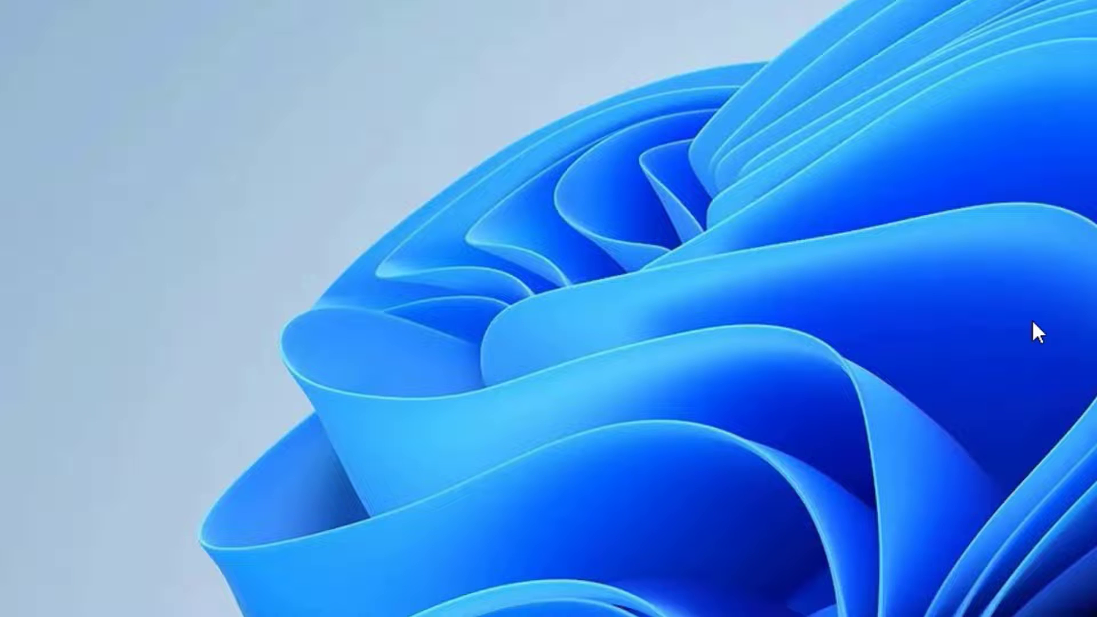
Step: Restart the computer from the Ctrl+Alt+Delete power options
{"action": "key", "text": "Ctrl+Alt+Delete"}
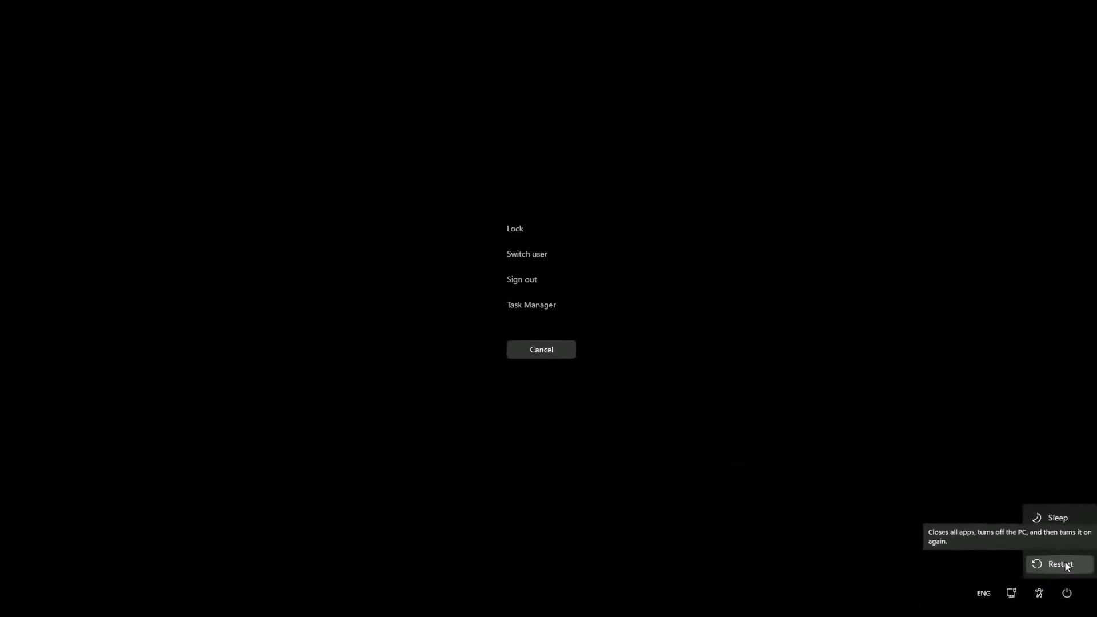
{"action": "left_click", "coordinate": [540, 350]}
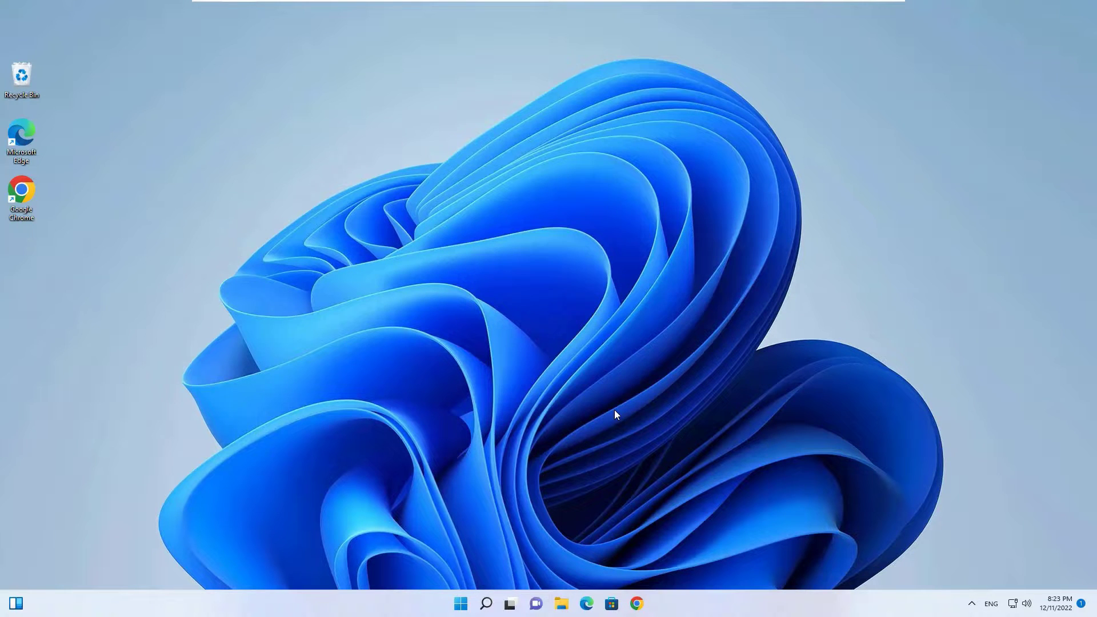
{"action": "mouse_move", "coordinate": [542, 286]}
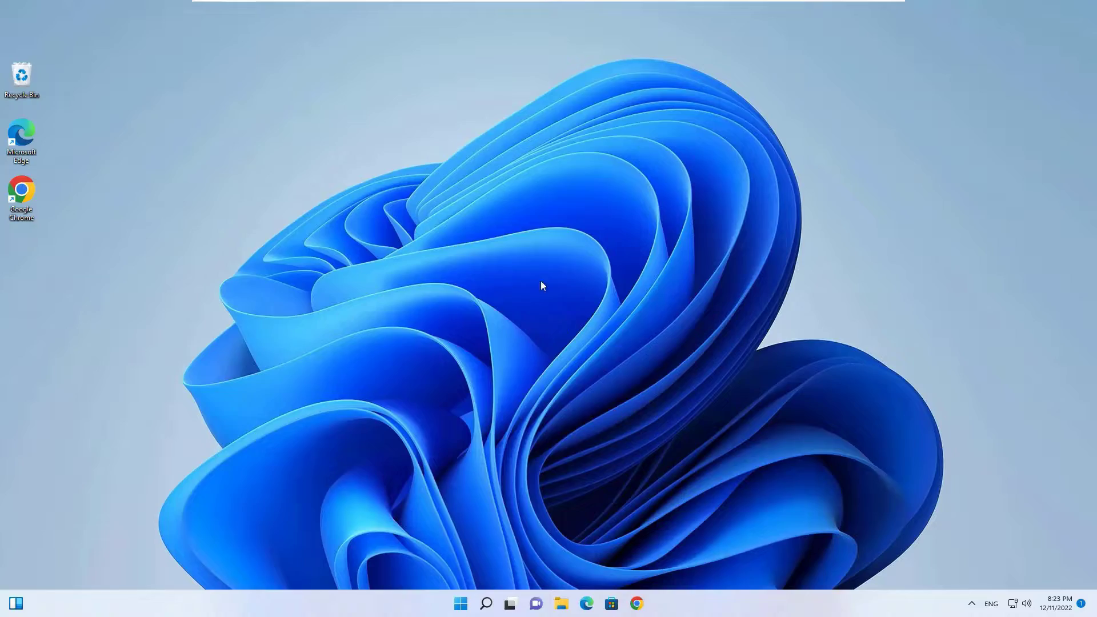